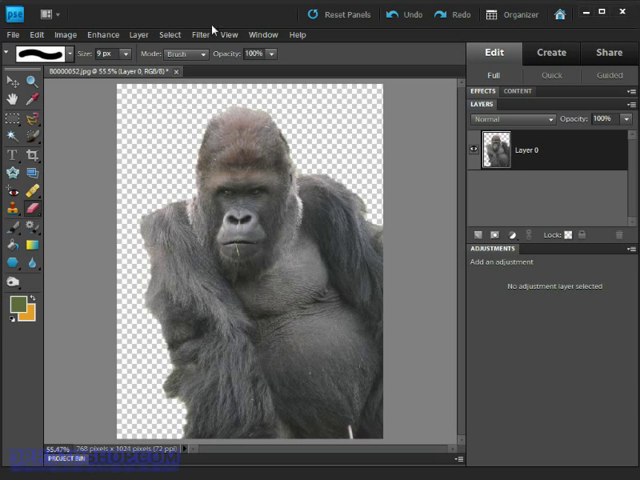
mouse_move(398, 174)
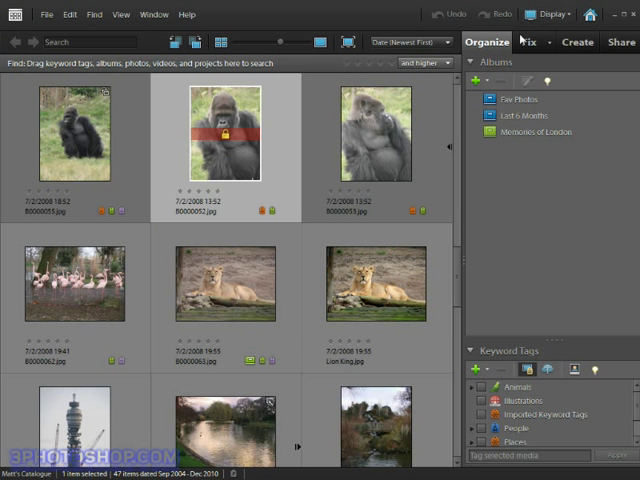
mouse_move(390, 262)
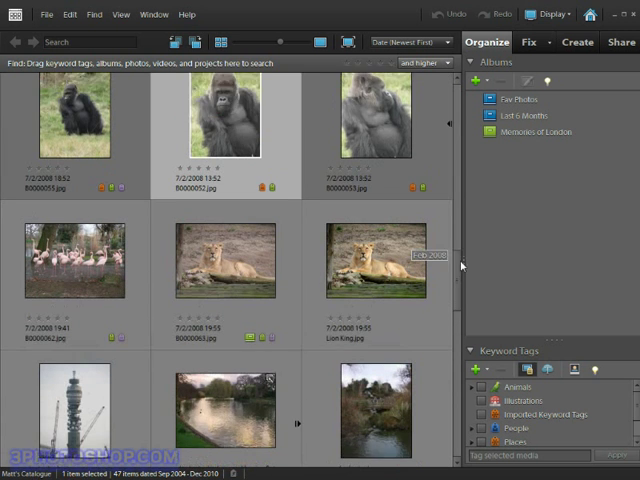
Step: Open the lion photo from the Organizer into the Editor as a second document
scroll(down, 3)
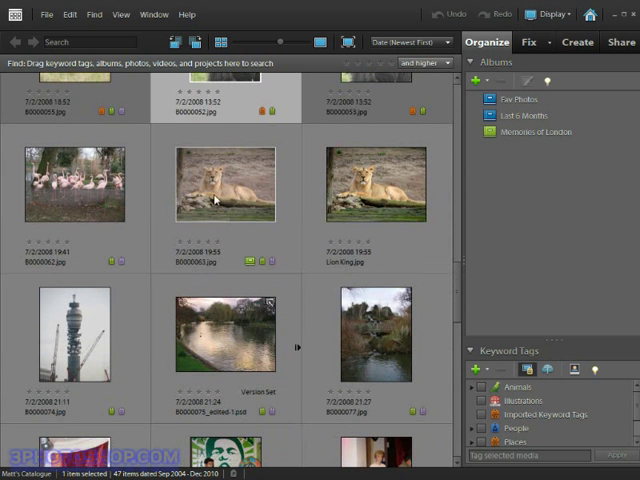
mouse_move(220, 188)
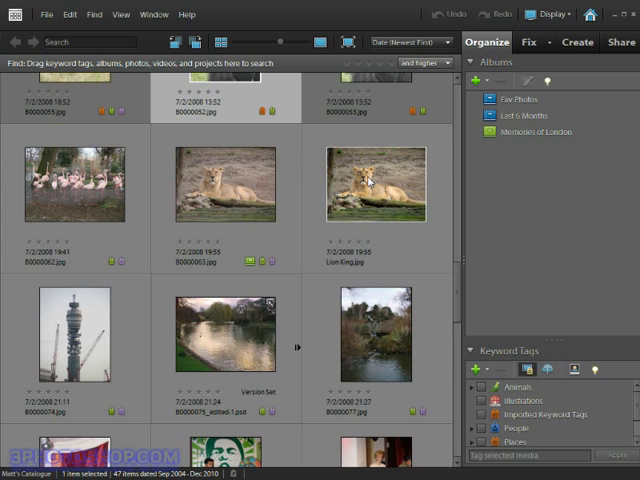
click(376, 184)
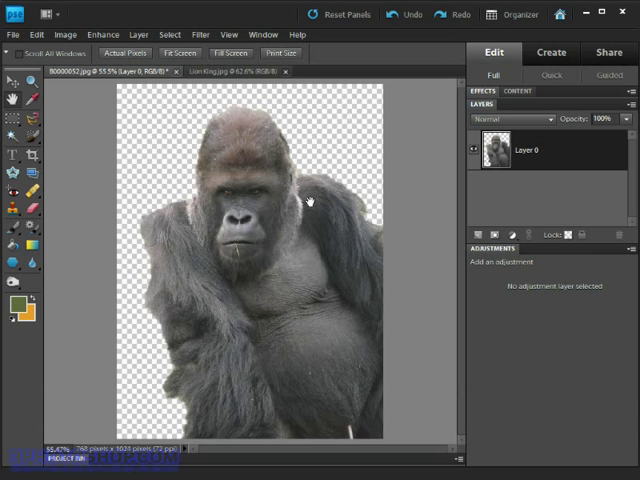
mouse_move(284, 196)
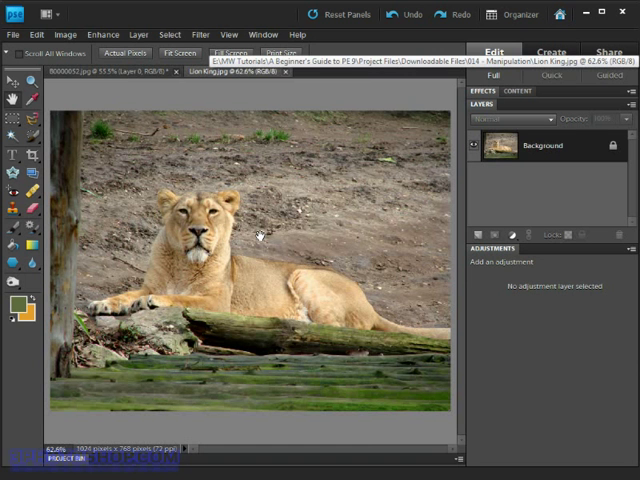
mouse_move(254, 230)
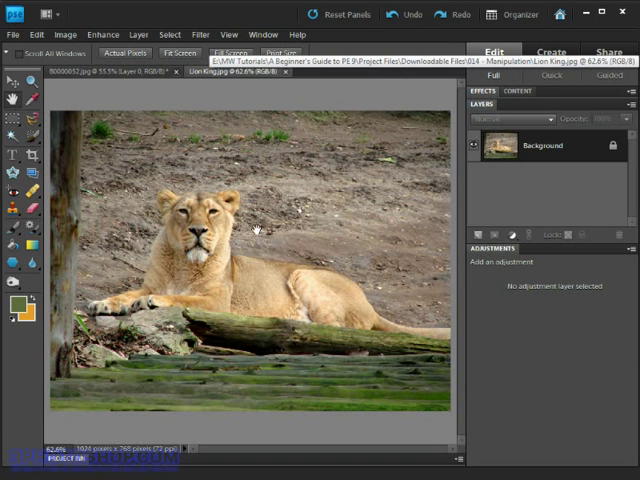
mouse_move(208, 148)
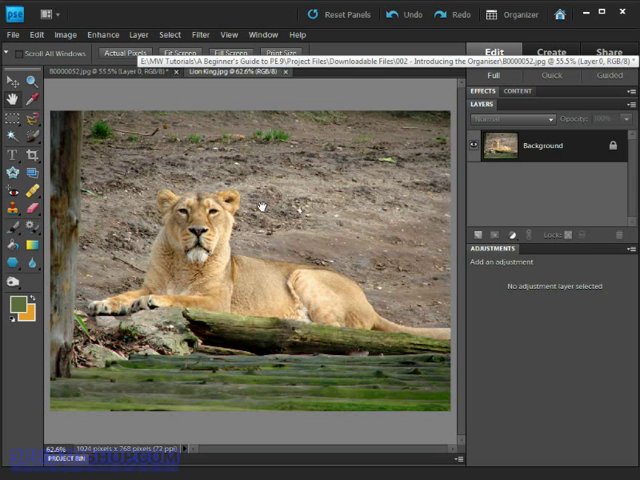
mouse_move(328, 90)
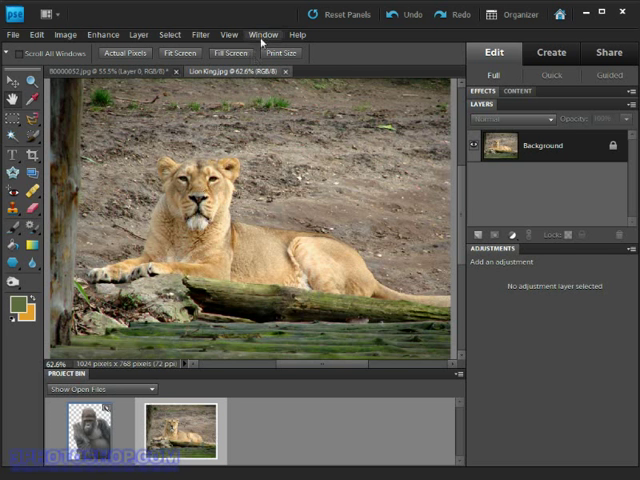
Step: Show the Project Bin with thumbnails of the gorilla and lion documents
click(262, 32)
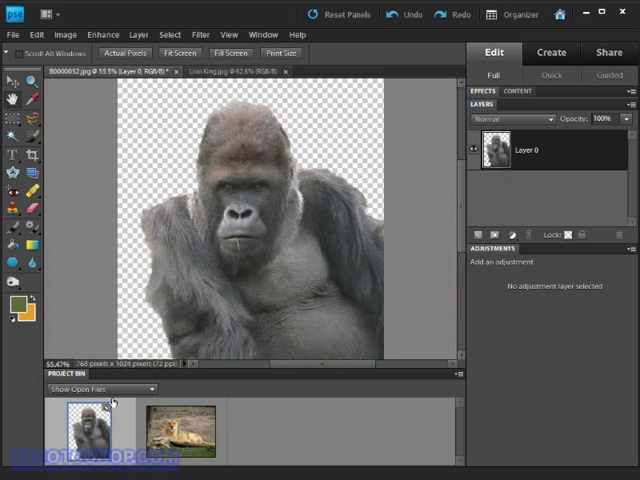
mouse_move(236, 252)
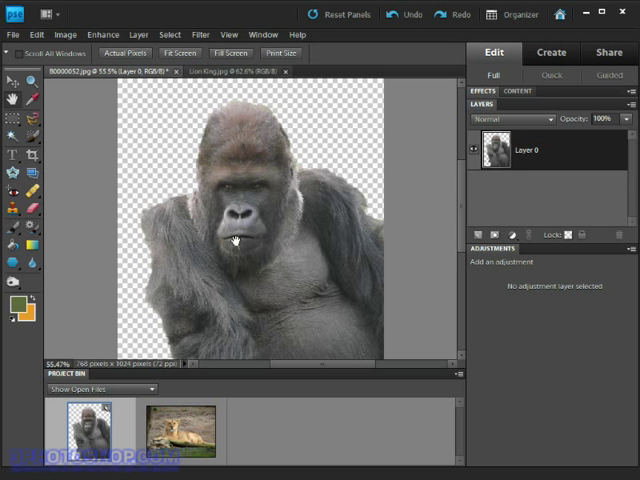
mouse_move(222, 268)
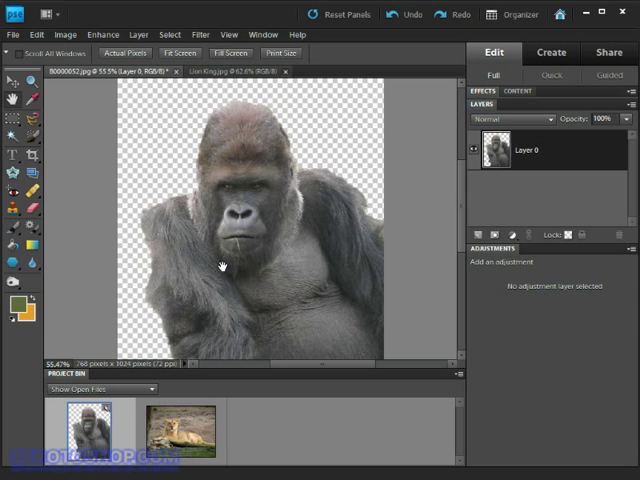
mouse_move(208, 256)
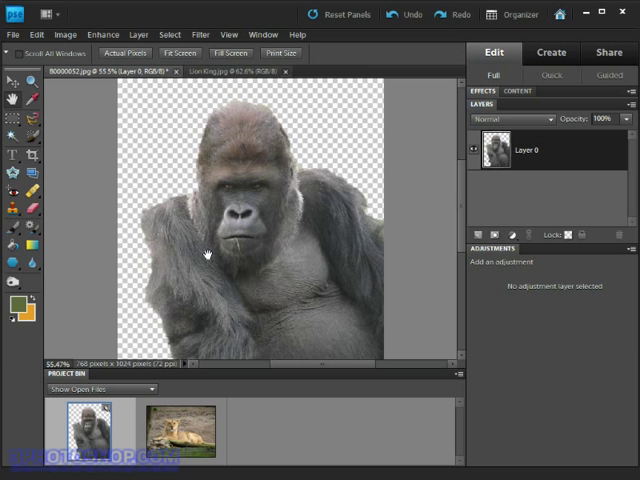
mouse_move(212, 184)
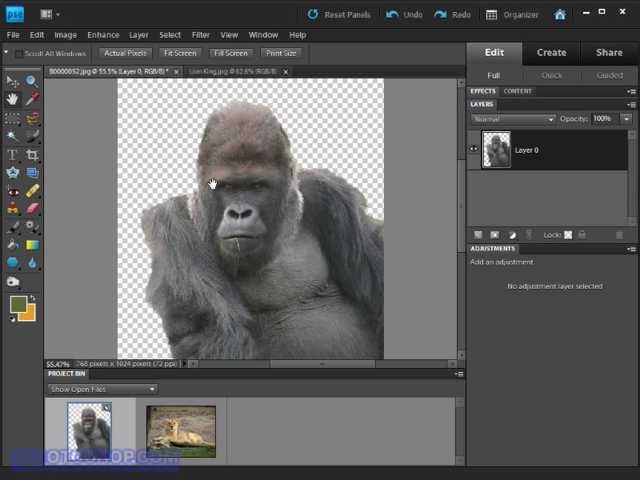
mouse_move(240, 208)
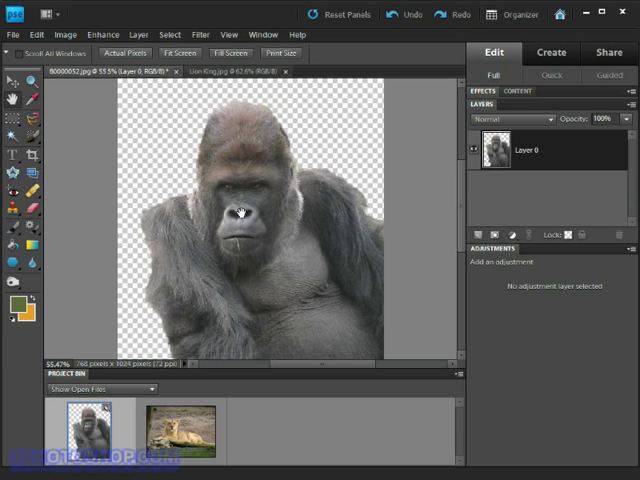
mouse_move(238, 202)
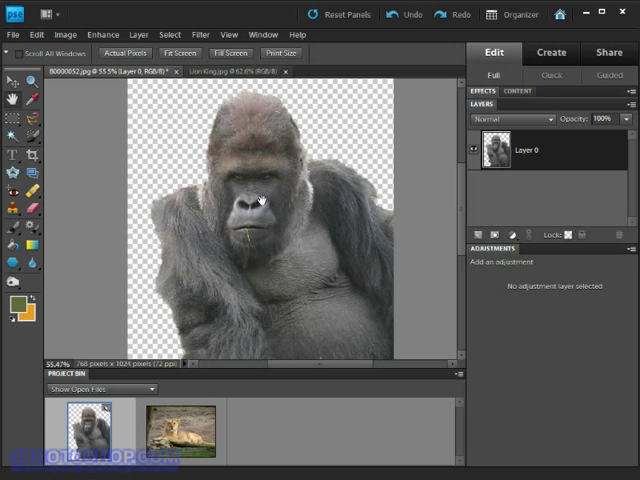
mouse_move(188, 36)
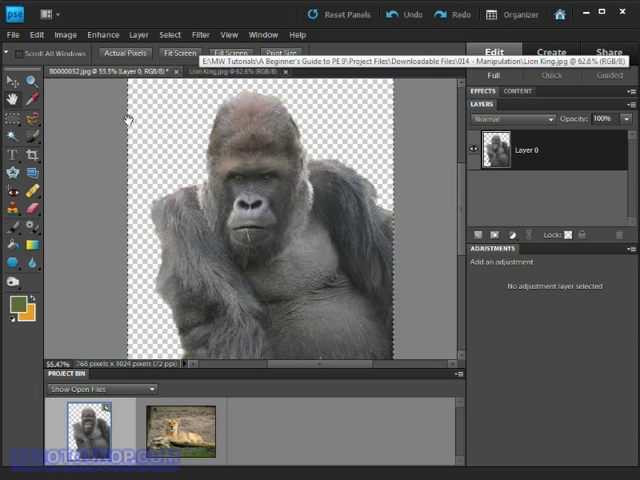
click(36, 32)
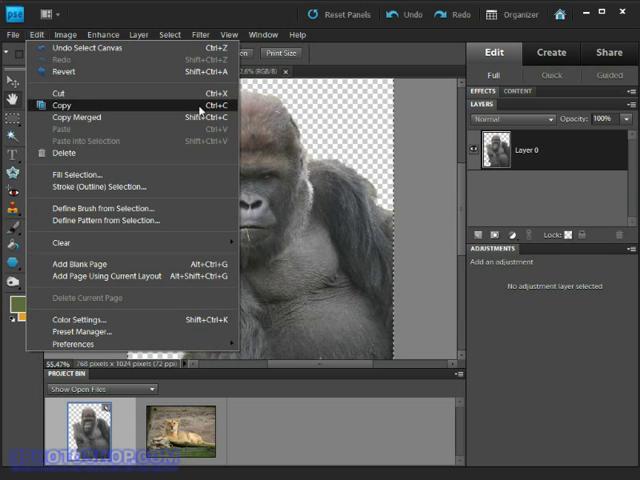
mouse_move(202, 108)
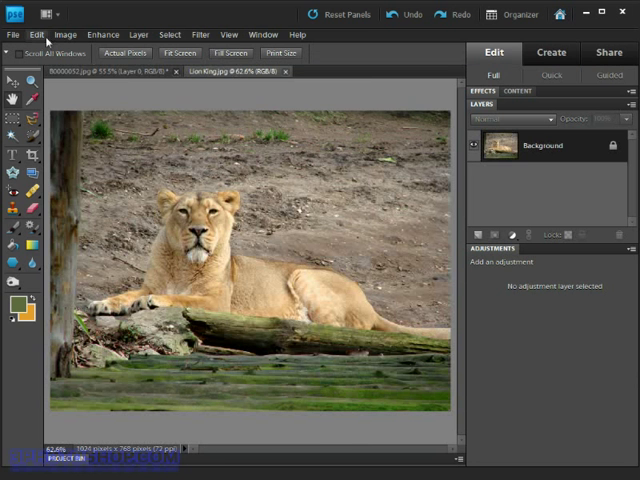
Step: Bring up the Edit menu on the lion photo to paste the copied gorilla
click(36, 32)
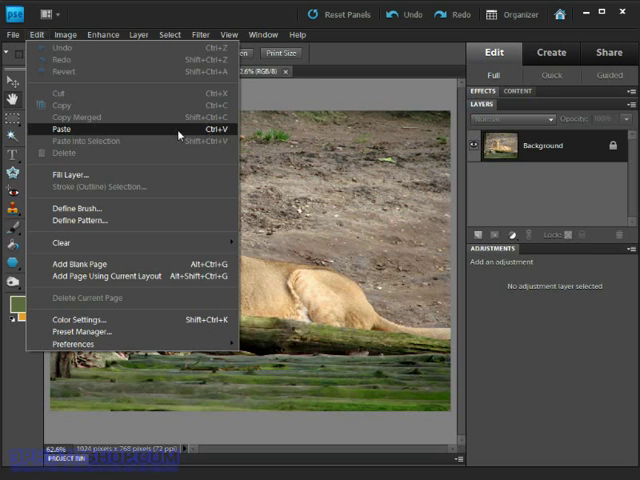
click(58, 128)
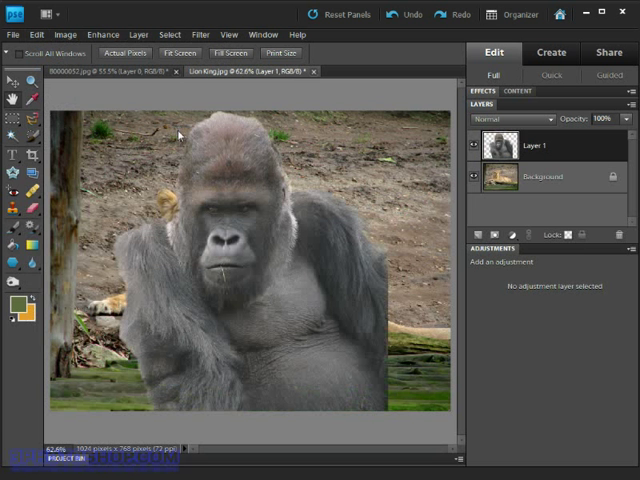
mouse_move(232, 232)
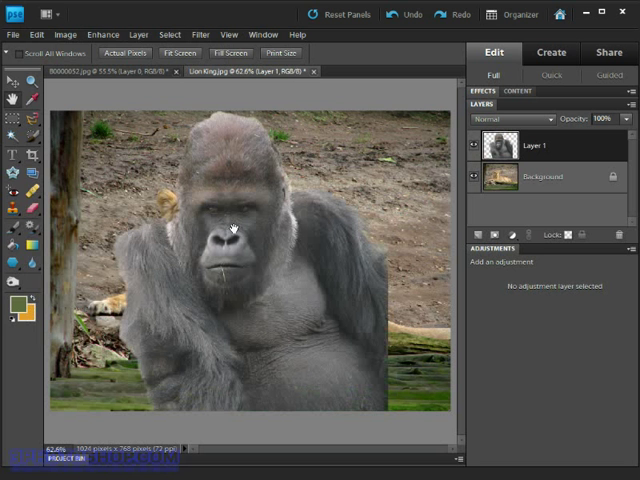
mouse_move(58, 238)
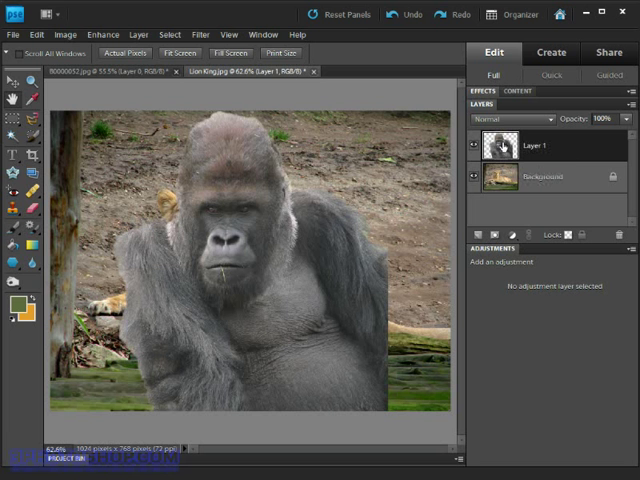
mouse_move(500, 148)
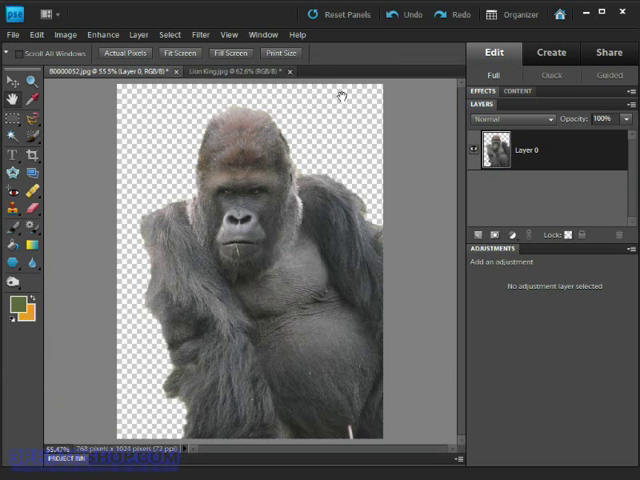
mouse_move(256, 212)
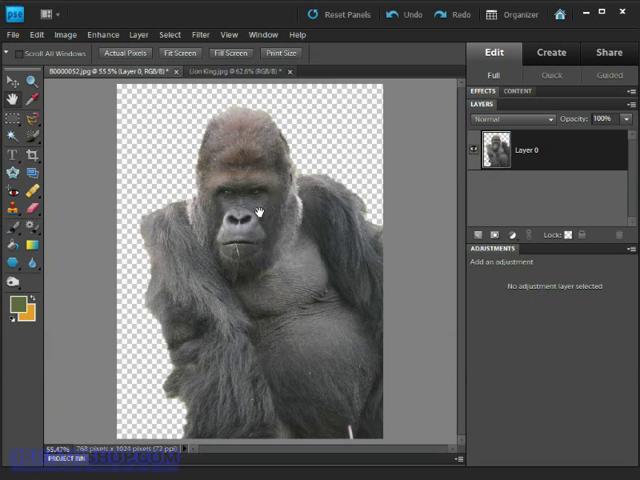
mouse_move(108, 120)
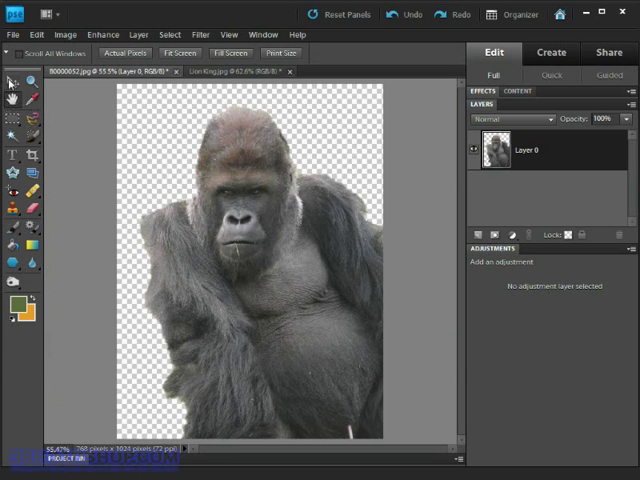
mouse_move(10, 82)
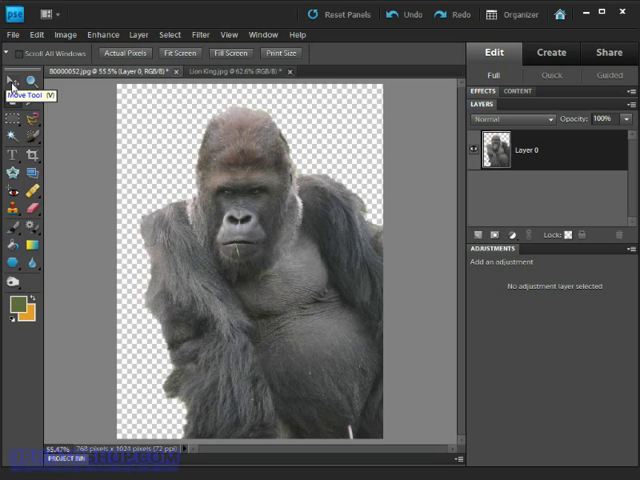
Step: Switch to the Move tool to reposition the gorilla as a whole layer
click(12, 82)
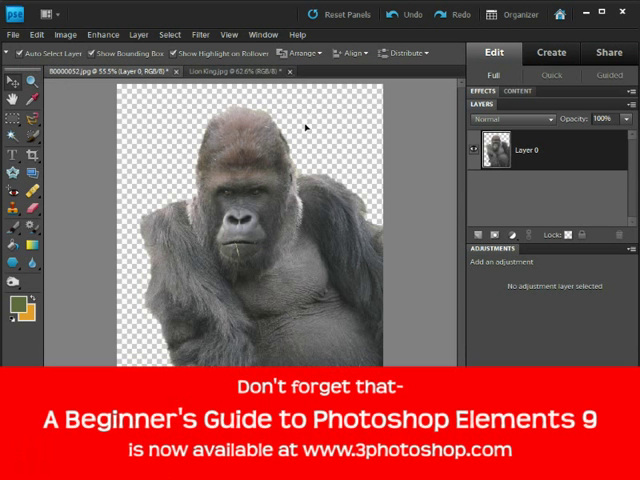
mouse_move(308, 142)
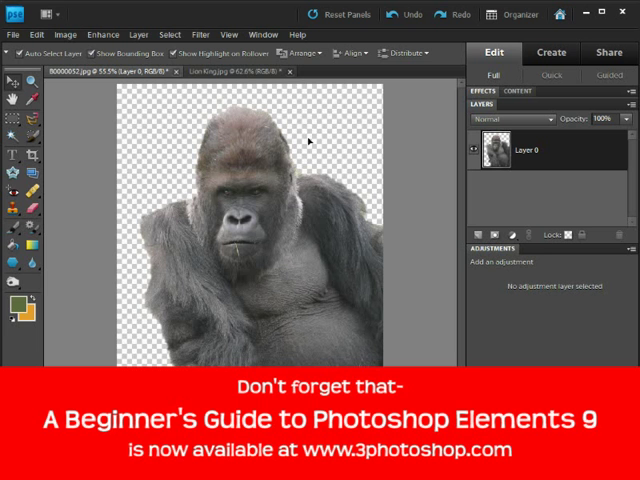
mouse_move(256, 240)
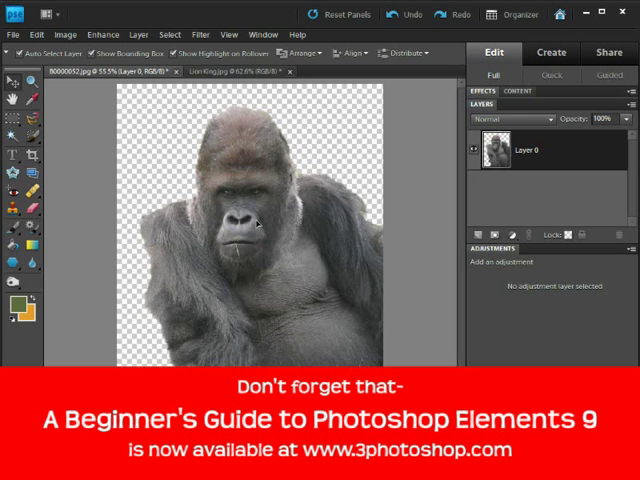
mouse_move(252, 224)
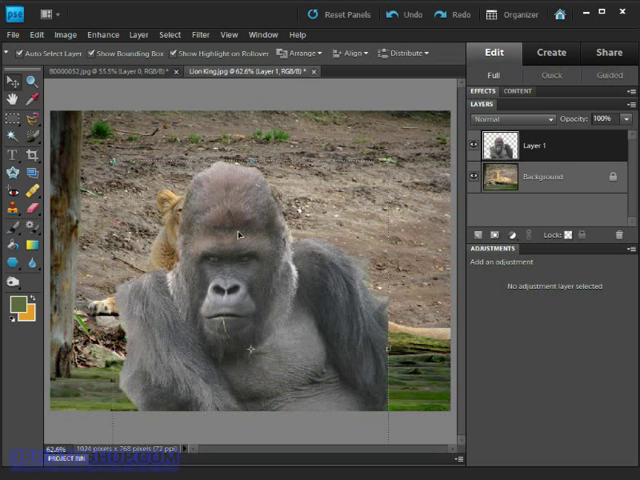
mouse_move(272, 228)
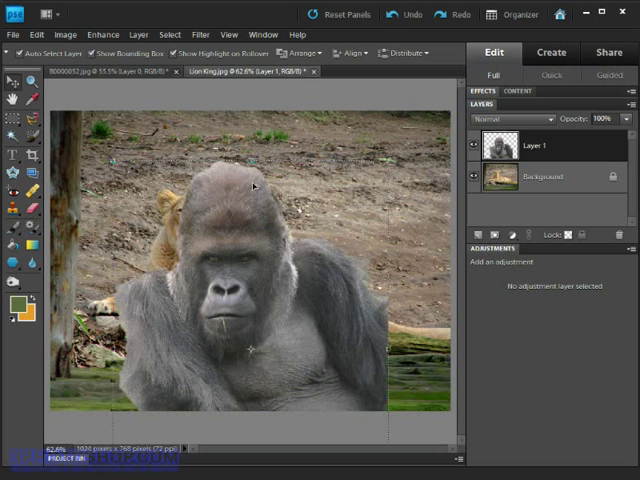
mouse_move(244, 290)
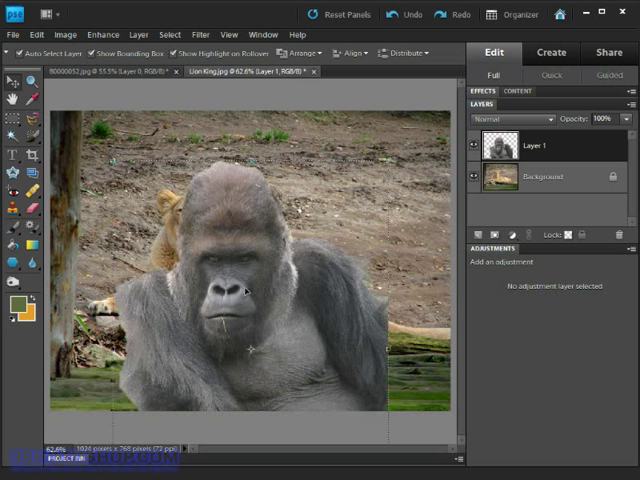
mouse_move(244, 298)
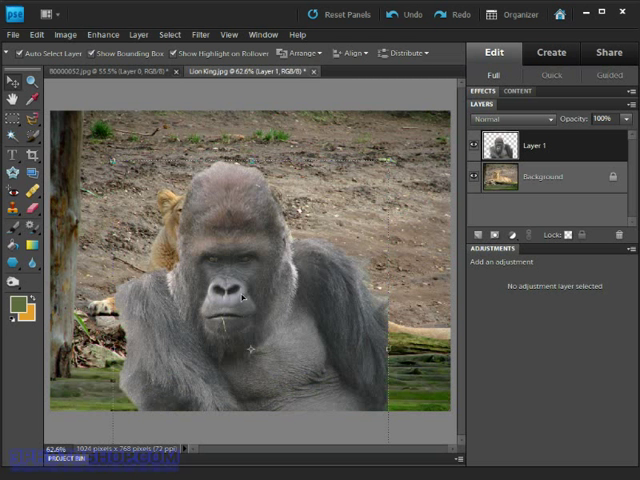
mouse_move(260, 318)
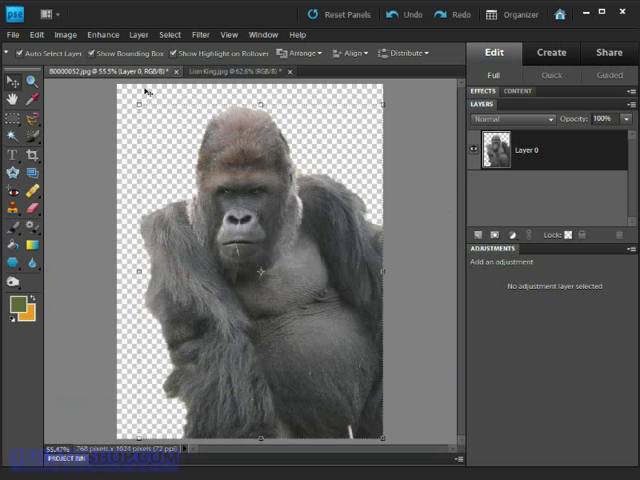
mouse_move(144, 90)
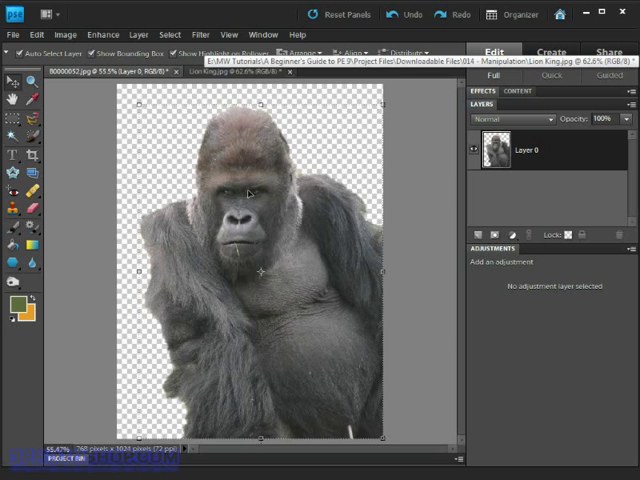
Step: Drag the gorilla onto the Lion document and drop it in the centre as a new layer
click(230, 72)
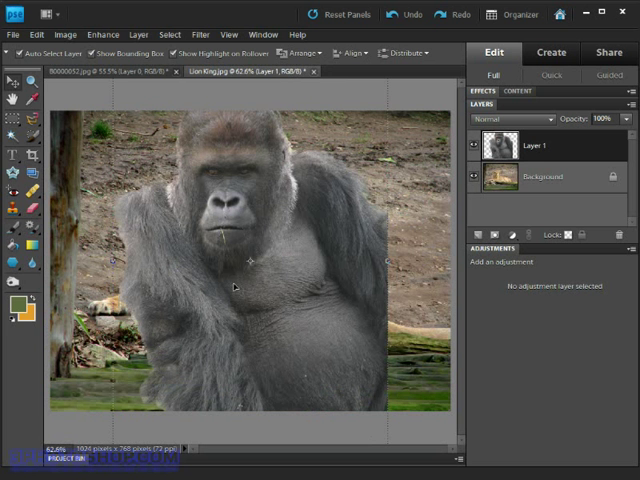
mouse_move(288, 276)
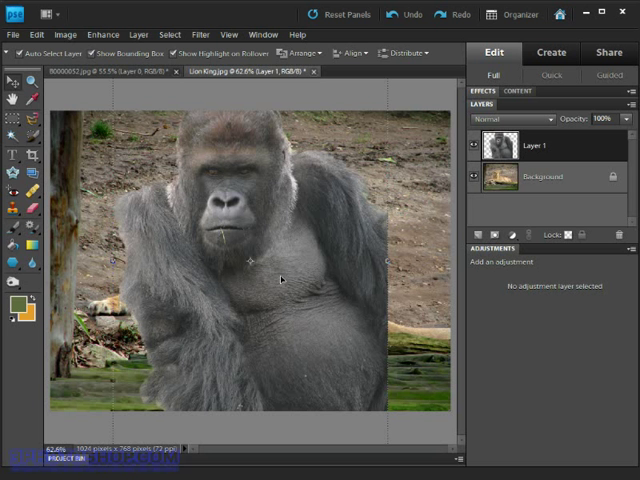
mouse_move(280, 268)
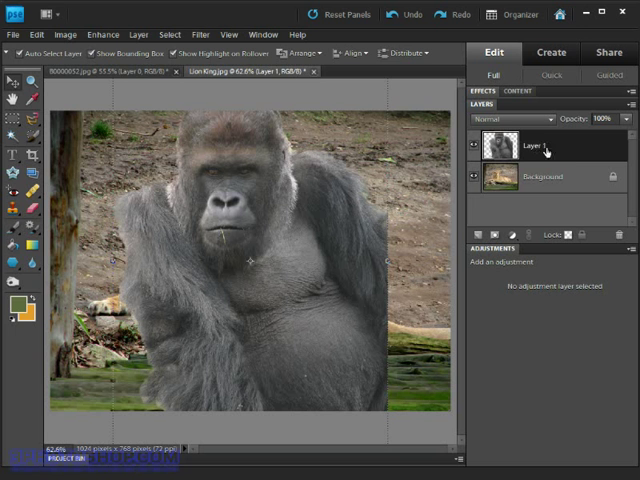
mouse_move(492, 148)
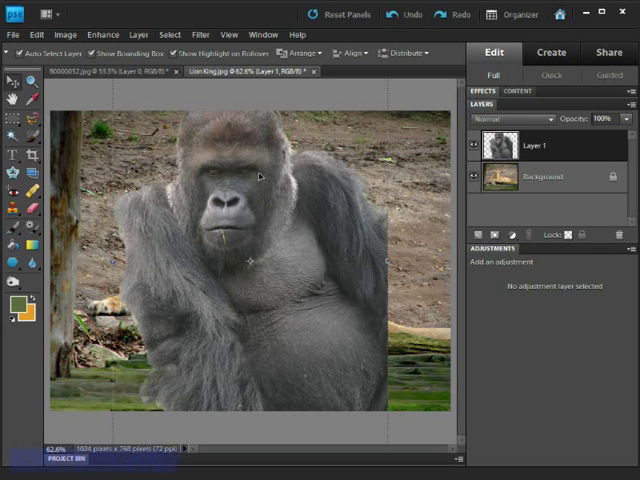
mouse_move(284, 184)
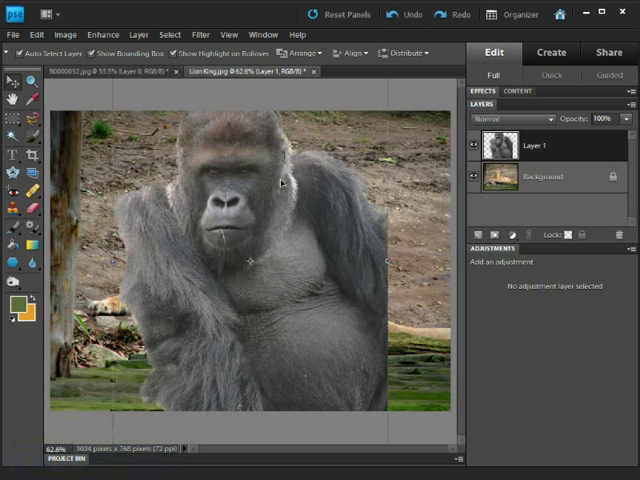